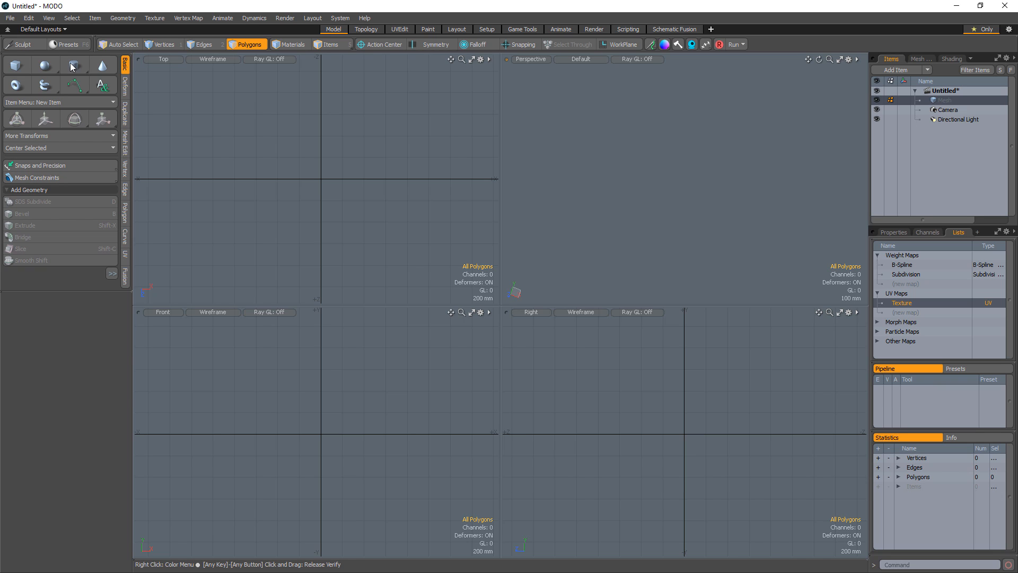
# Step: Create a Cylinder primitive with 8 sides and one segment at the origin
pyautogui.click(74, 65)
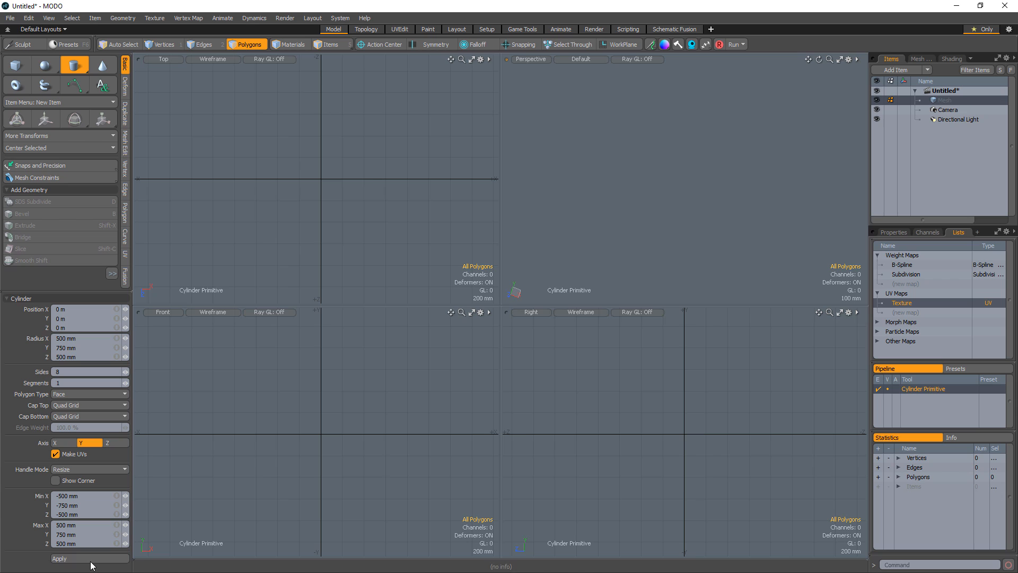
pyautogui.click(59, 559)
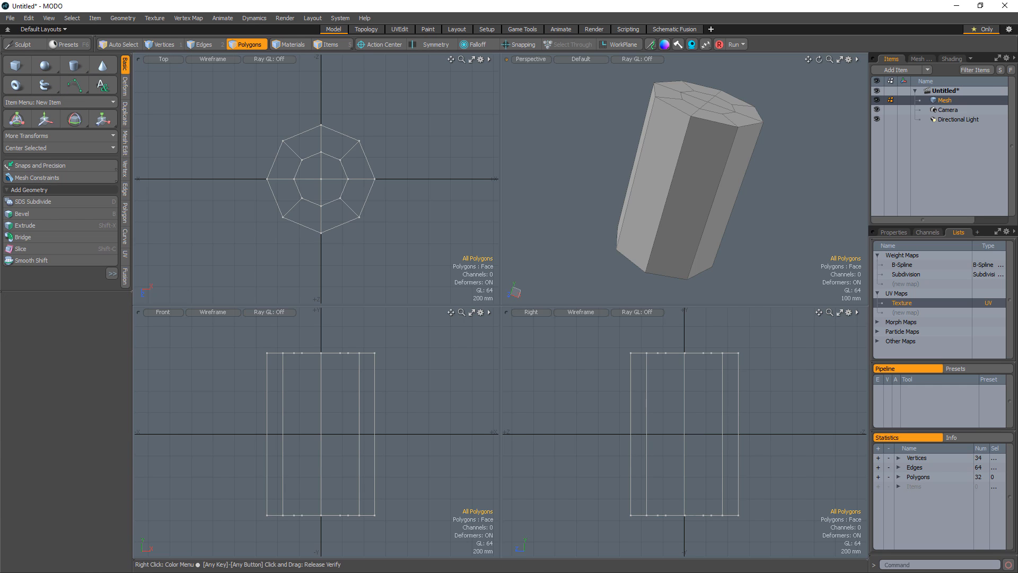
# Step: Set up a Boolean union between the upright cylinder and its rotated duplicate
pyautogui.click(202, 44)
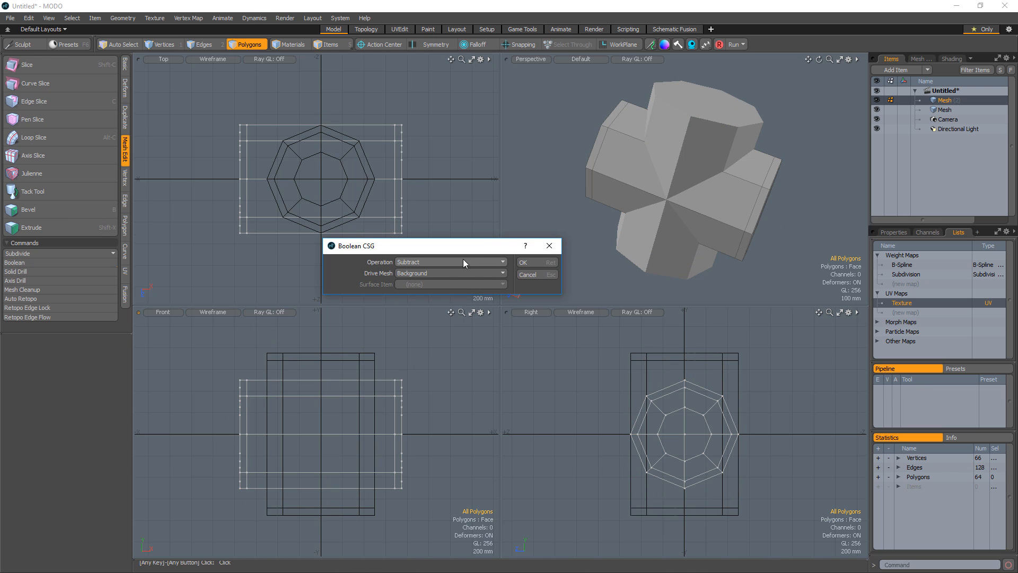
pyautogui.click(523, 262)
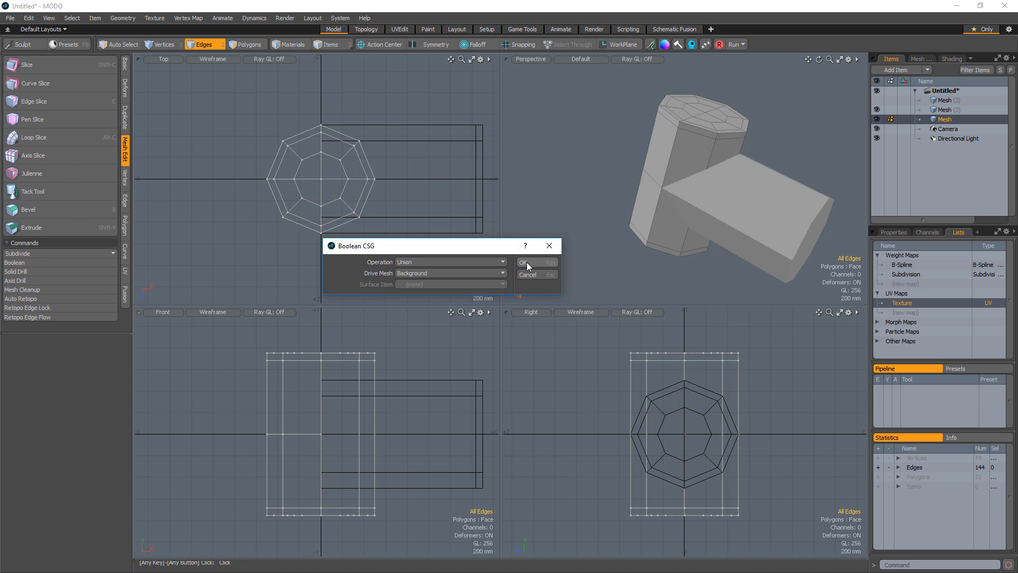
# Step: Confirm the union and apply a 50 mm inset Edge Bevel with Sharp Corner on the seam
pyautogui.click(526, 262)
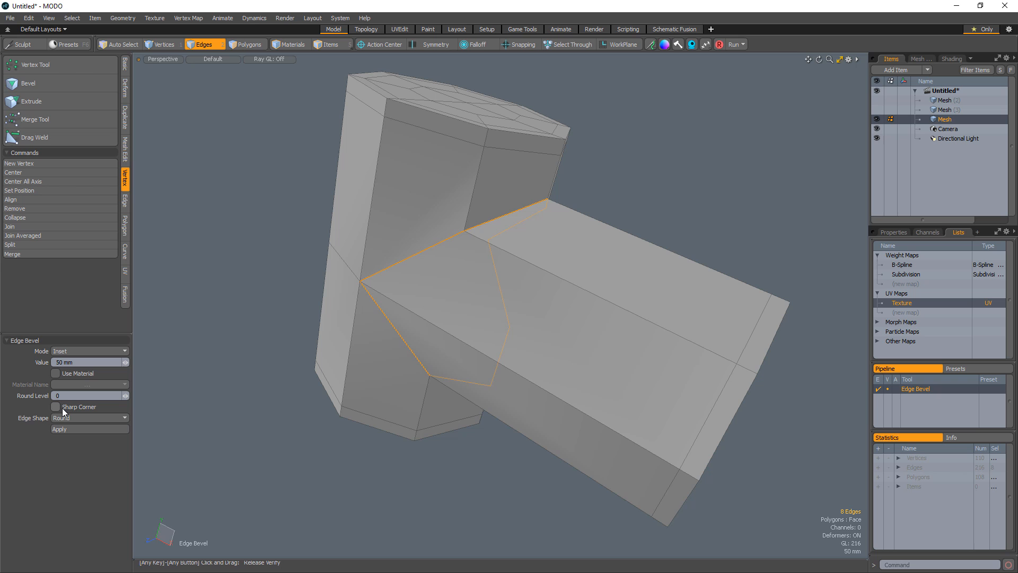
pyautogui.click(56, 406)
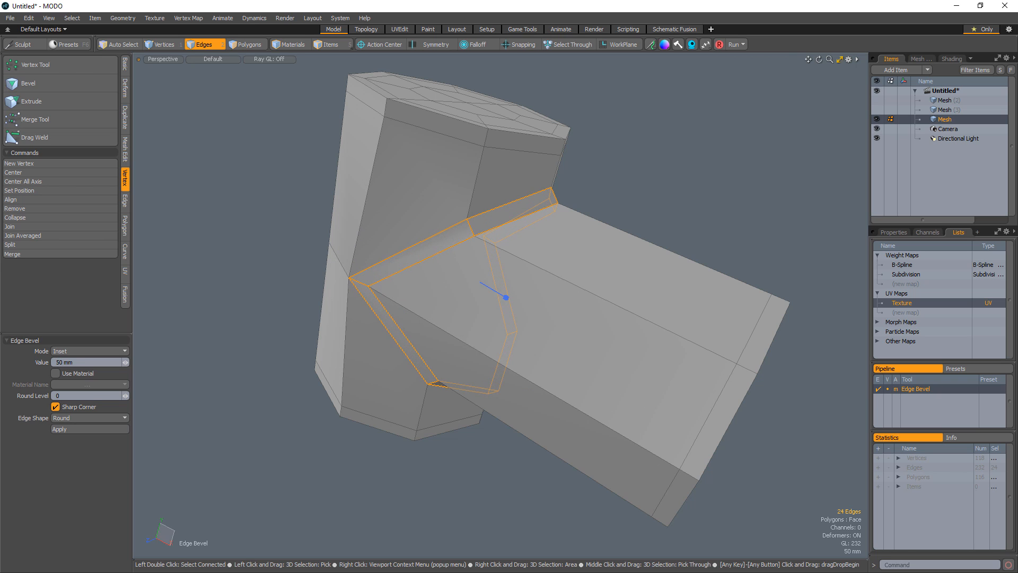